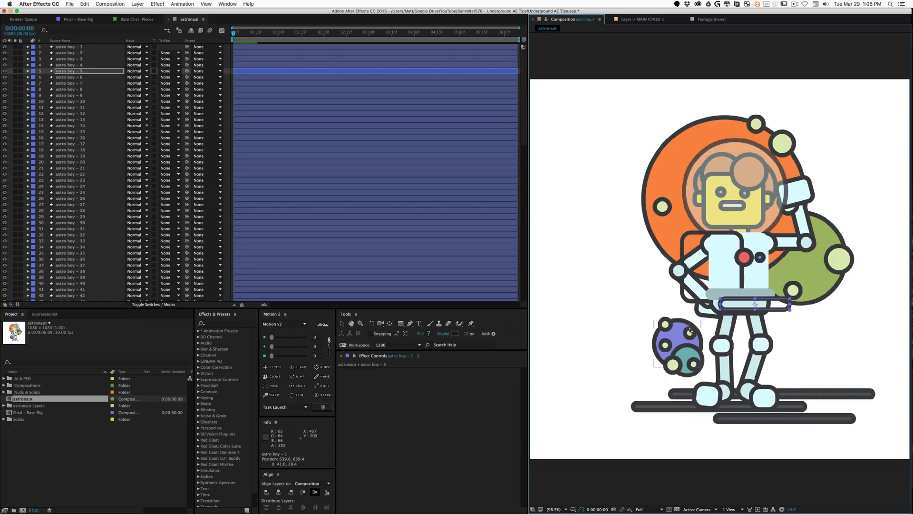
- Select a piece of the astronaut artwork, then undo the two accidental changes to restore its pose
{"action": "left_click", "coordinate": [70, 192]}
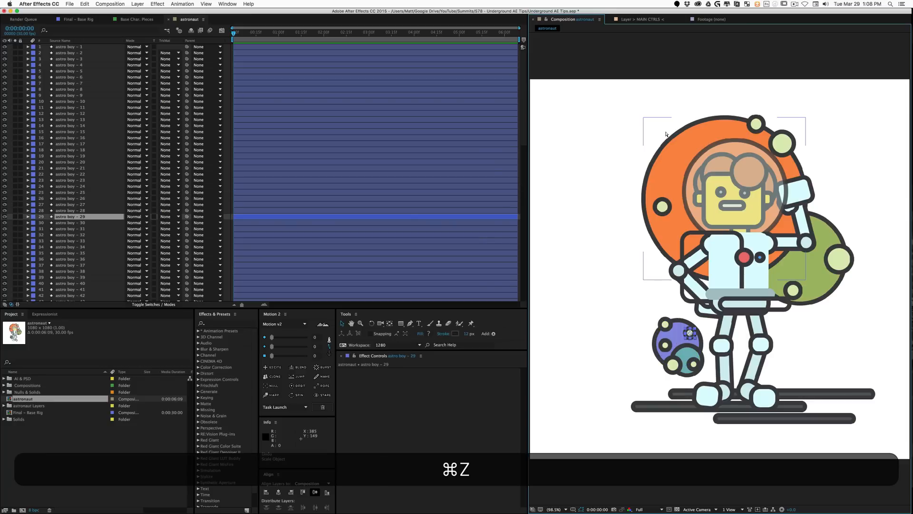
{"action": "key", "text": "cmd+z"}
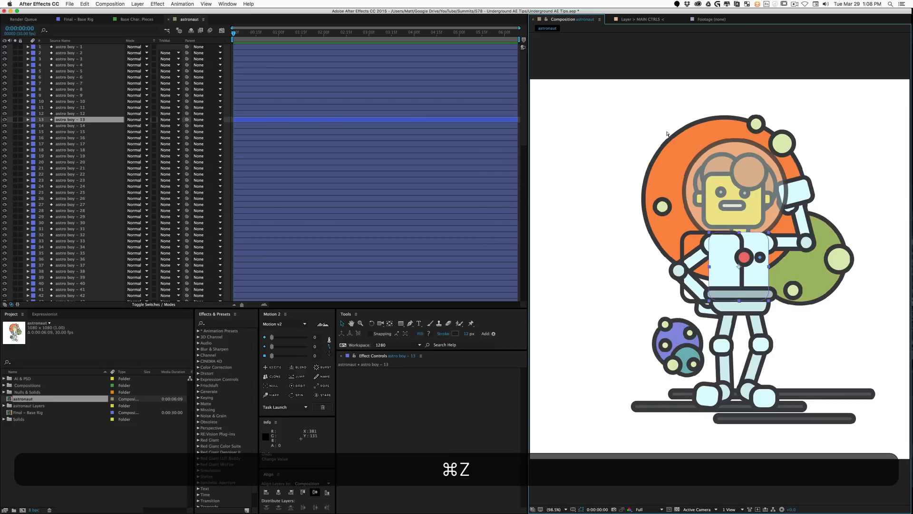
{"action": "key", "text": "cmd+z"}
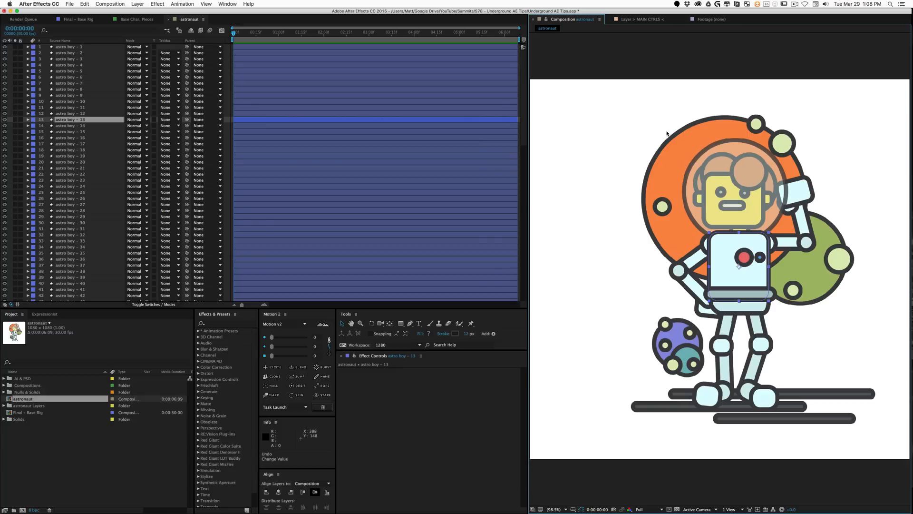
{"action": "mouse_move", "coordinate": [630, 313]}
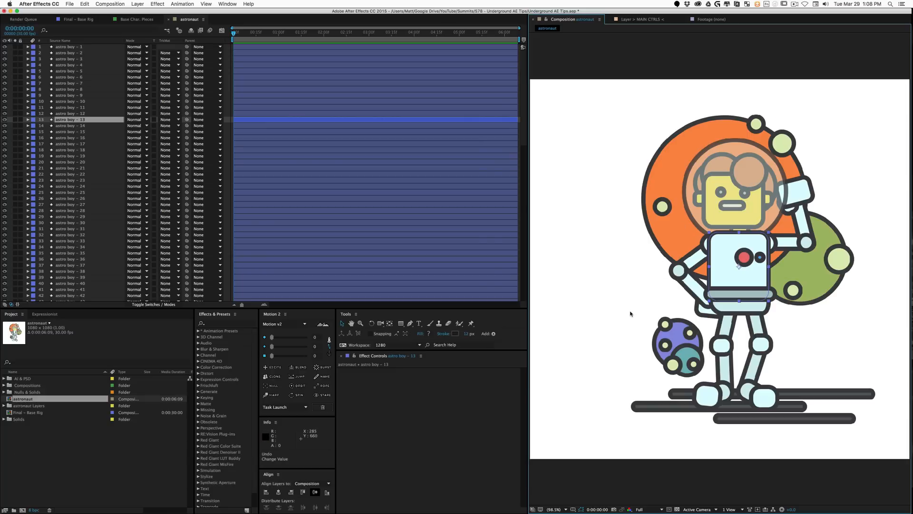
{"action": "mouse_move", "coordinate": [861, 342]}
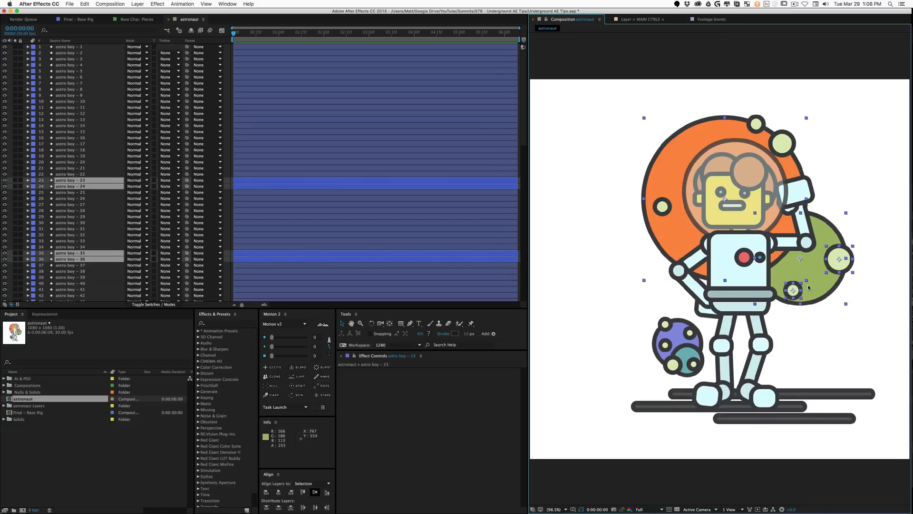
- Pre-compose the selected circle layers into Pre-comp 1, moving all attributes into it
{"action": "key", "text": "shift+cmd+c"}
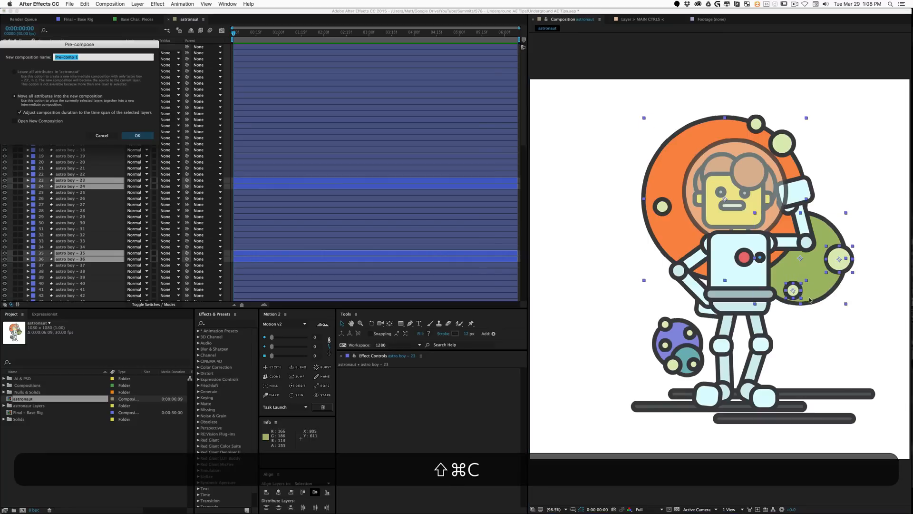
{"action": "left_click", "coordinate": [137, 135]}
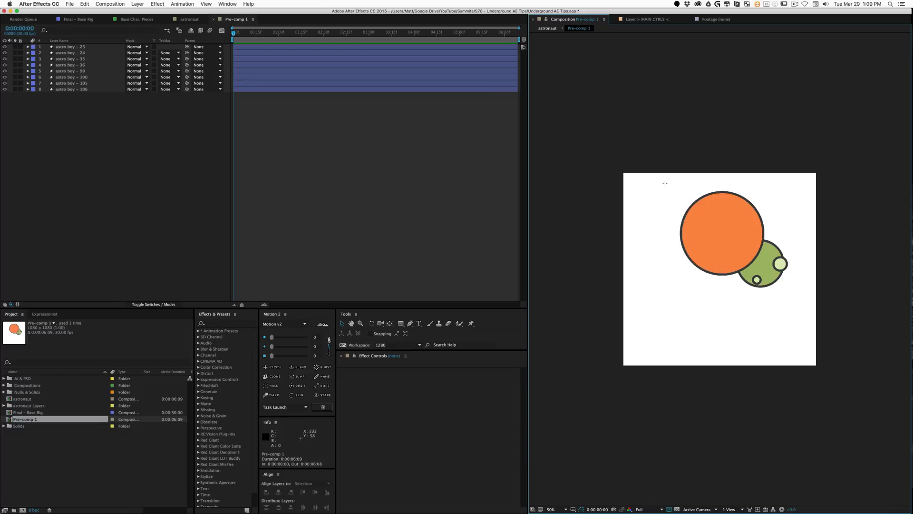
- Draw a region of interest box tightly around the orange and green circles
{"action": "left_click_drag", "start_coordinate": [664, 182], "coordinate": [790, 293]}
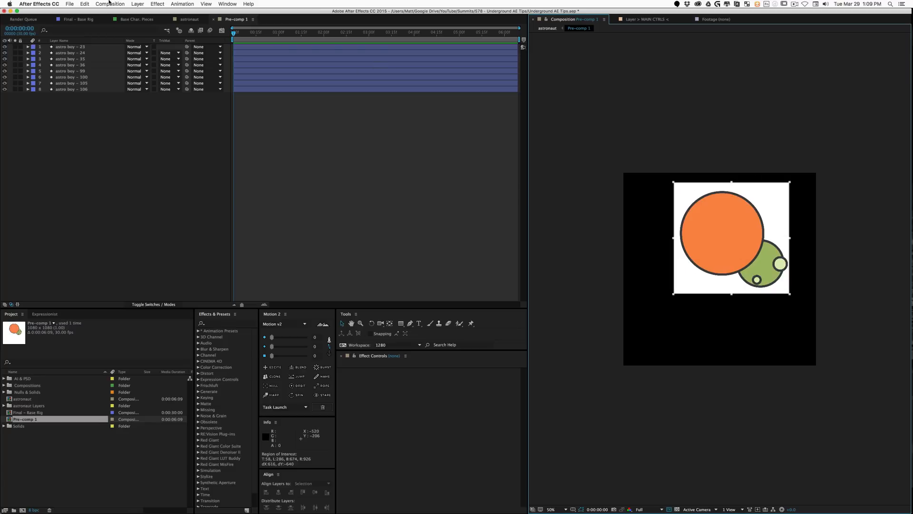
- Crop Pre-comp 1 to the marked region via Composition > Crop Comp to Region of Interest
{"action": "left_click", "coordinate": [109, 4]}
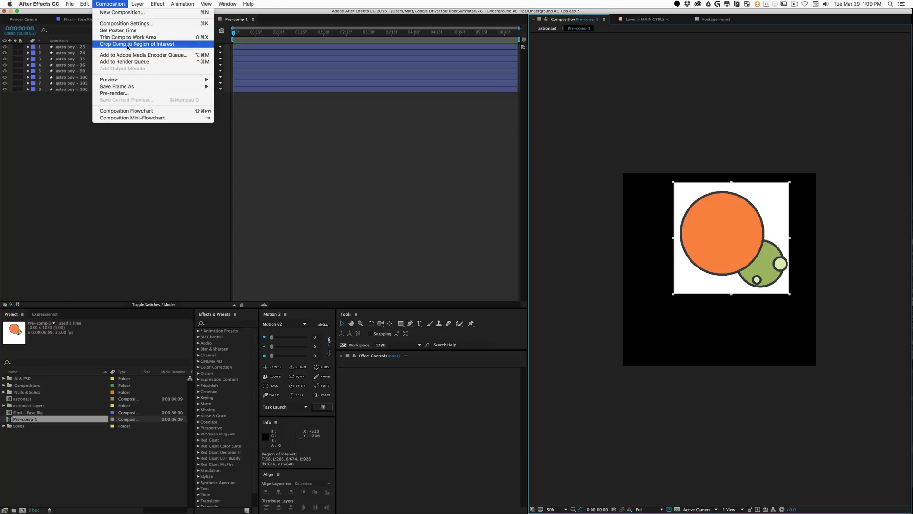
{"action": "left_click", "coordinate": [136, 44]}
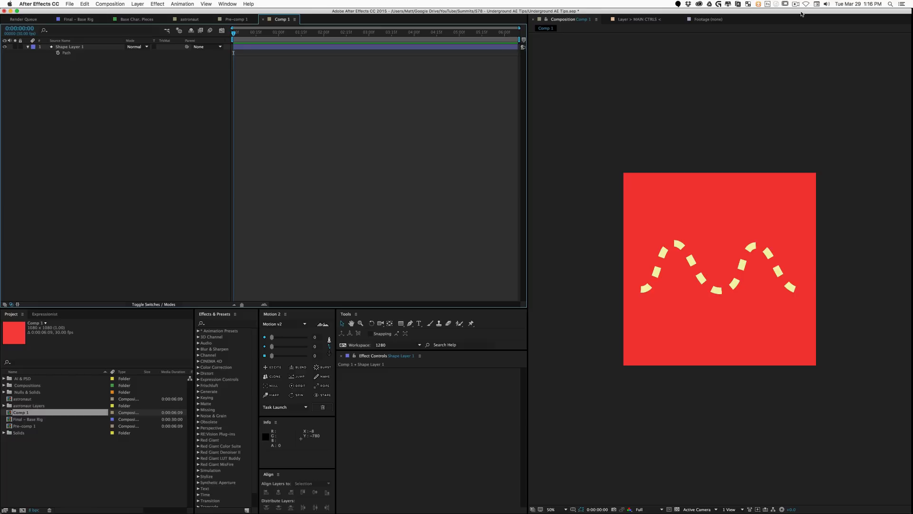
{"action": "mouse_move", "coordinate": [19, 92]}
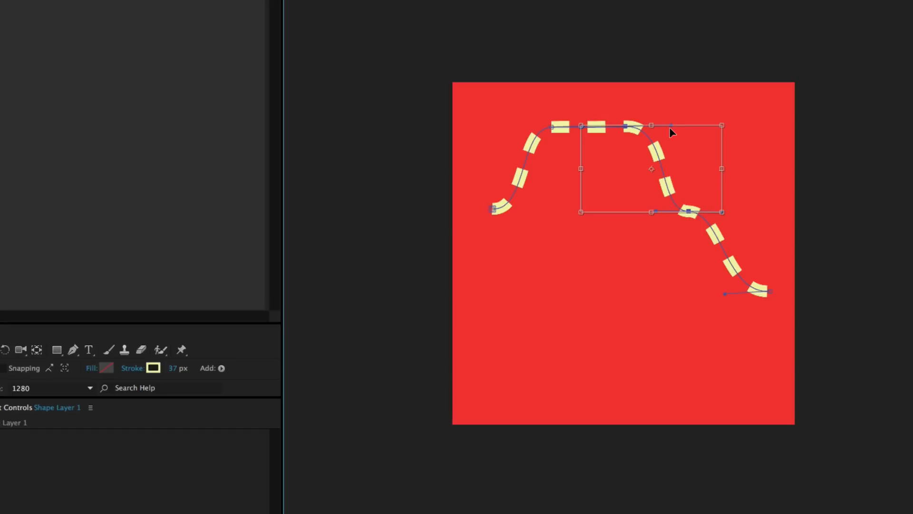
{"action": "mouse_move", "coordinate": [722, 134]}
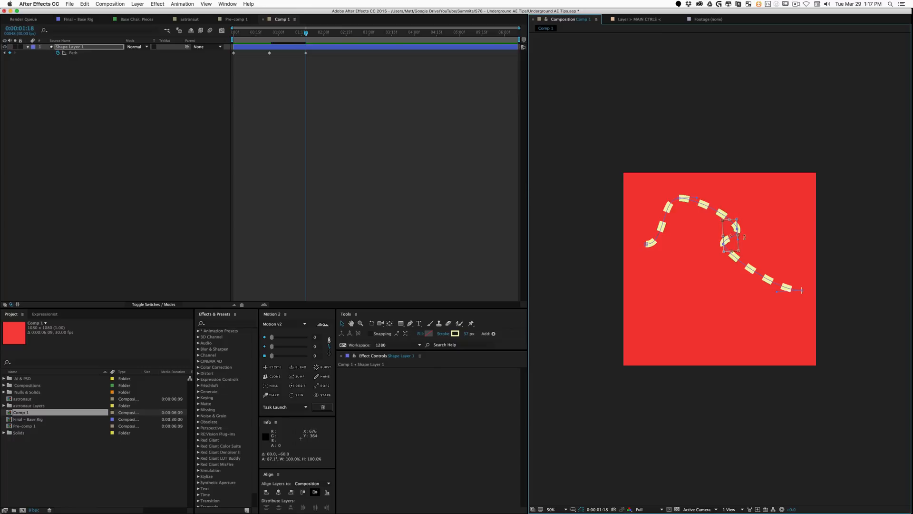
- Rotate the selected group of path points on the dashed wavy line with the free transform box
{"action": "left_click_drag", "start_coordinate": [730, 236], "coordinate": [678, 285]}
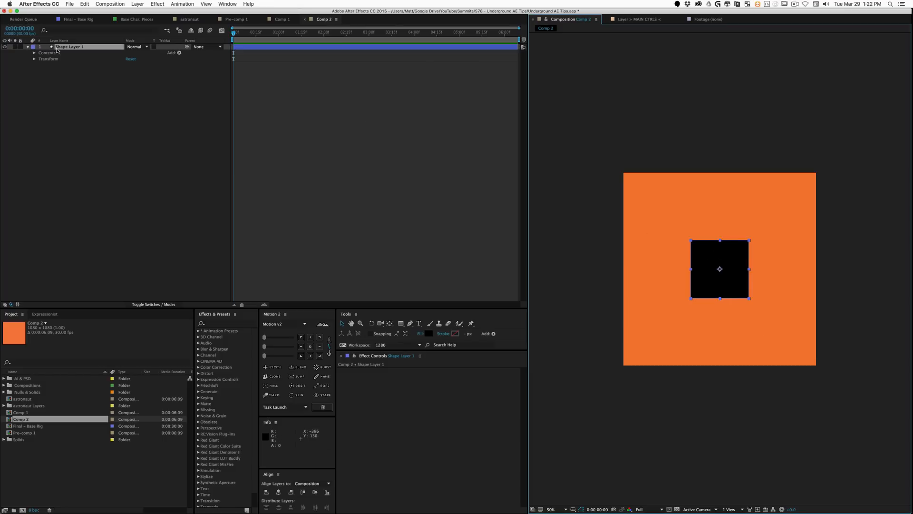
- Convert the square's Rectangle Path 1 to a Bezier path so its vertices can be moved freely
{"action": "left_click", "coordinate": [34, 52]}
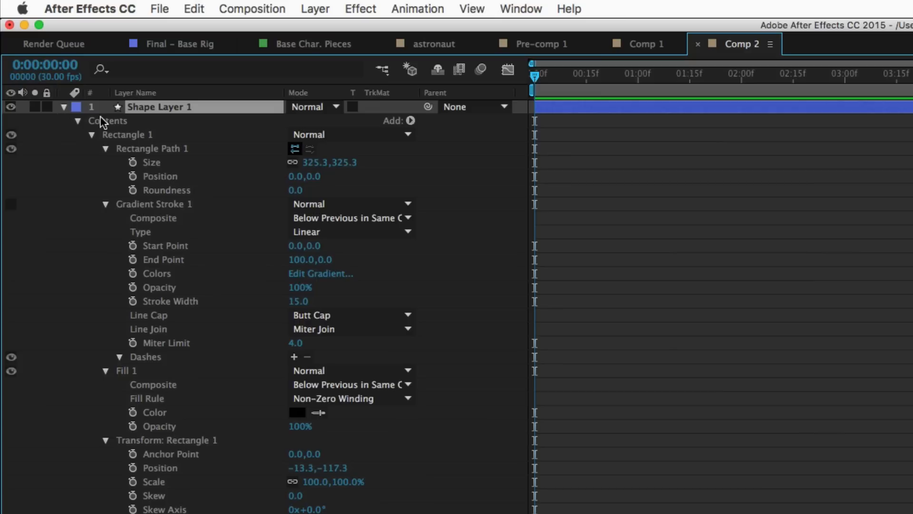
{"action": "left_click", "coordinate": [151, 148]}
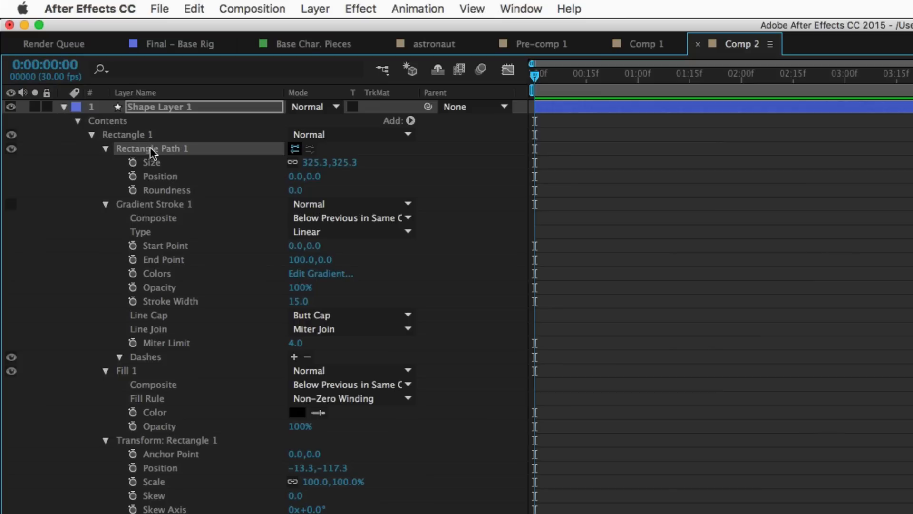
{"action": "mouse_move", "coordinate": [170, 157]}
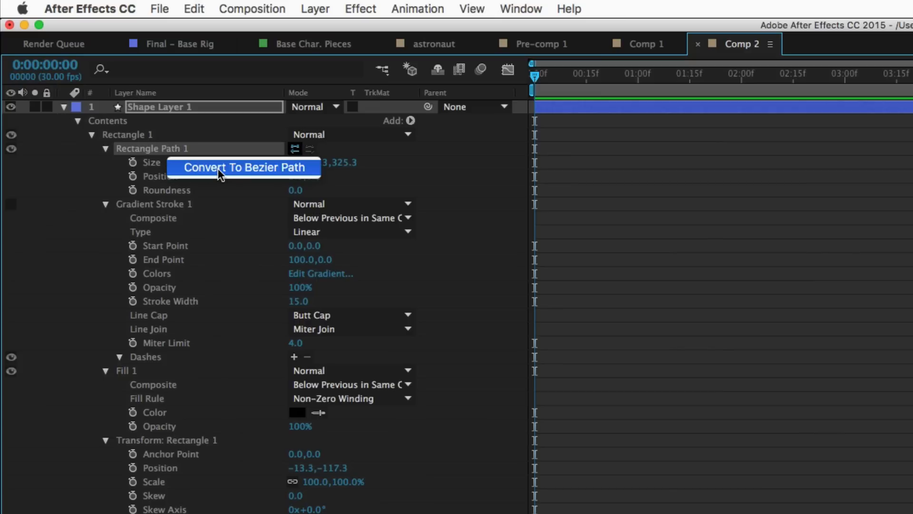
{"action": "left_click", "coordinate": [243, 167]}
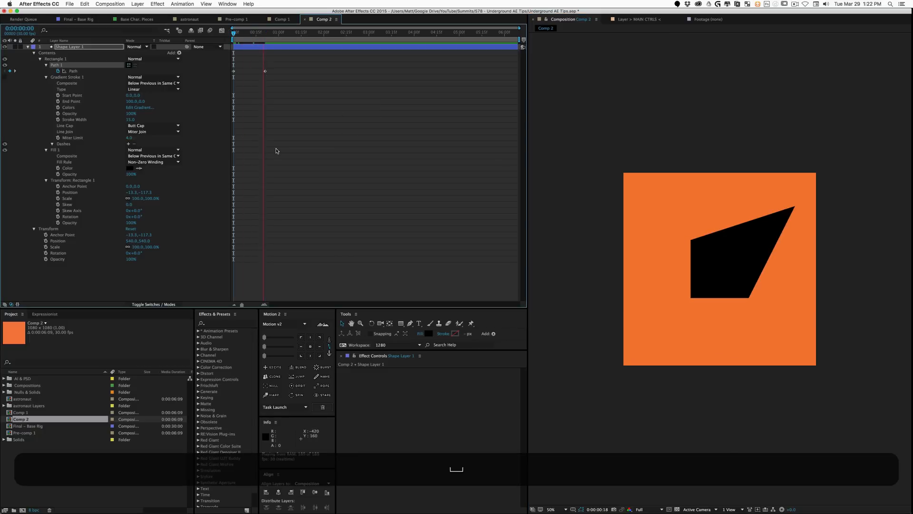
{"action": "left_click", "coordinate": [366, 19]}
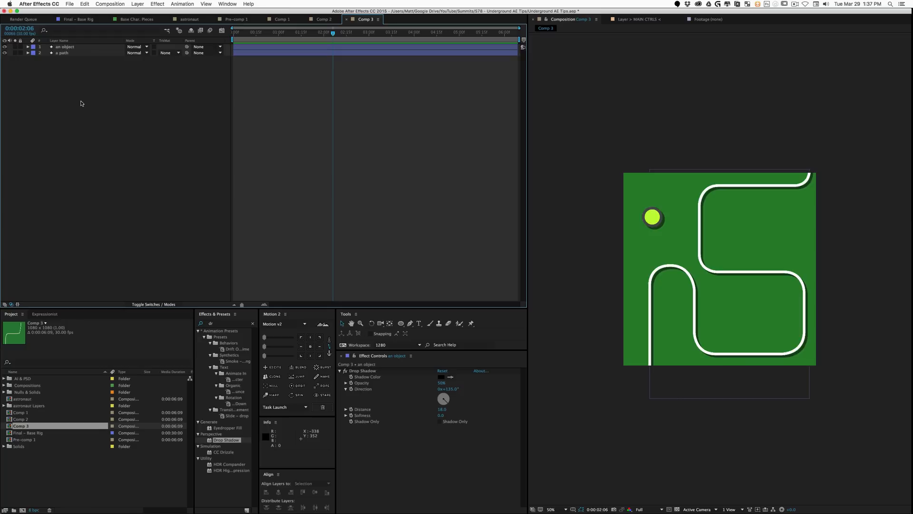
{"action": "mouse_move", "coordinate": [469, 335]}
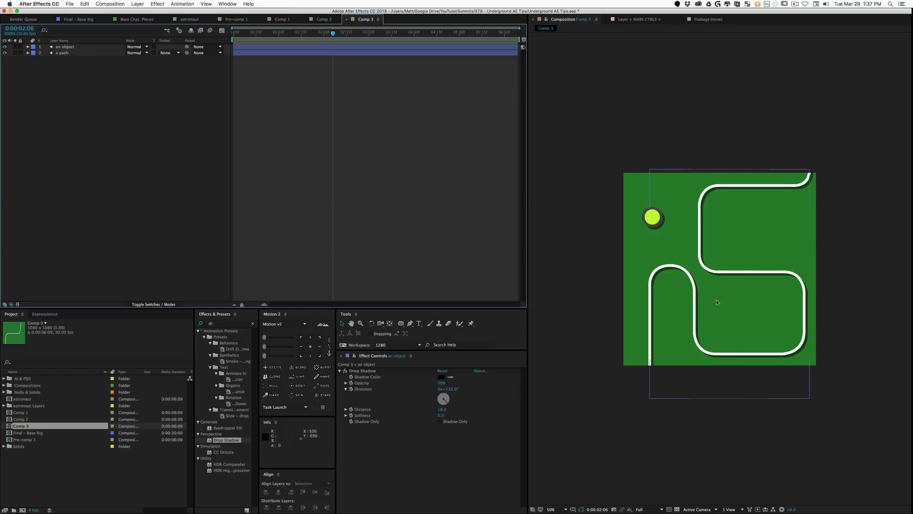
{"action": "mouse_move", "coordinate": [775, 294]}
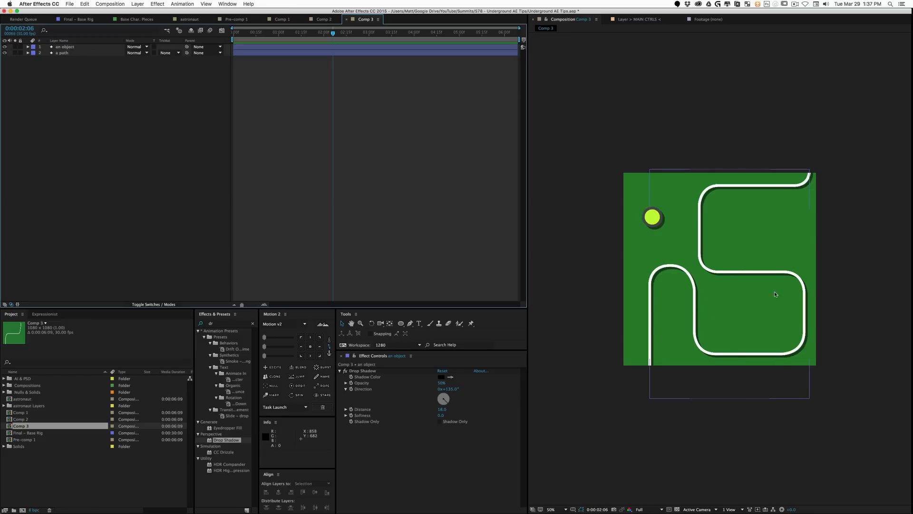
{"action": "mouse_move", "coordinate": [721, 214]}
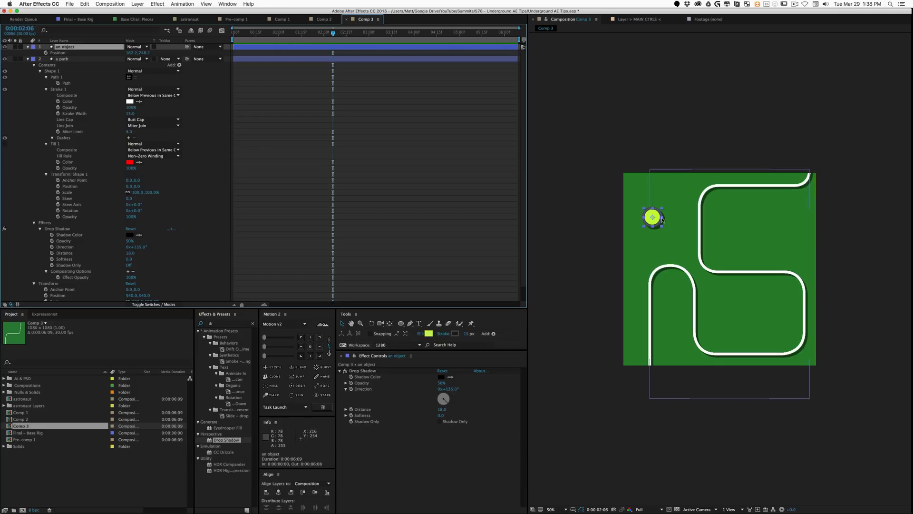
- Paste the copied path into the ball's Position as keyframes and preview it travelling the path
{"action": "key", "text": "cmd+v"}
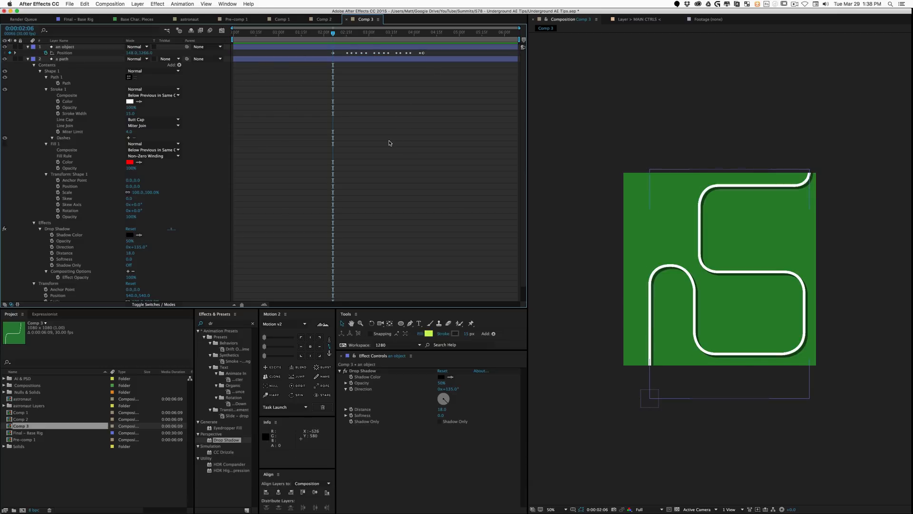
{"action": "key", "text": "space"}
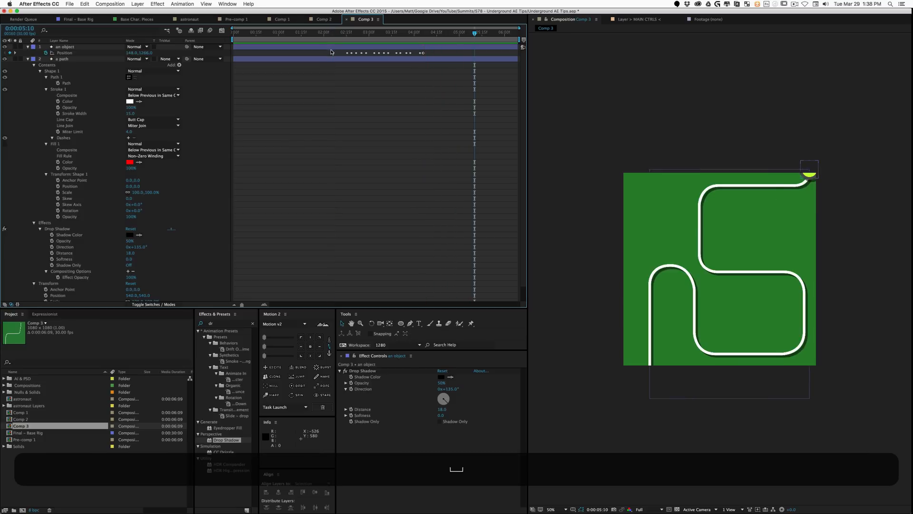
{"action": "left_click", "coordinate": [63, 46]}
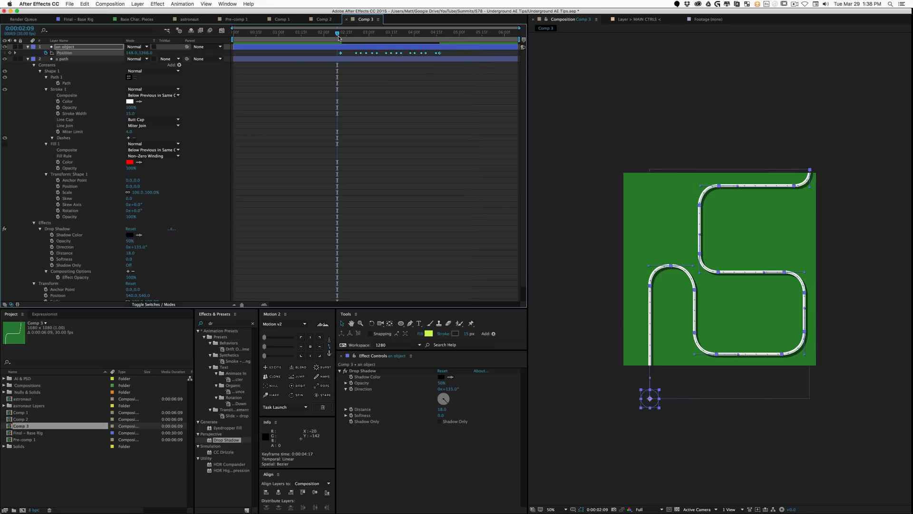
{"action": "mouse_move", "coordinate": [338, 38]}
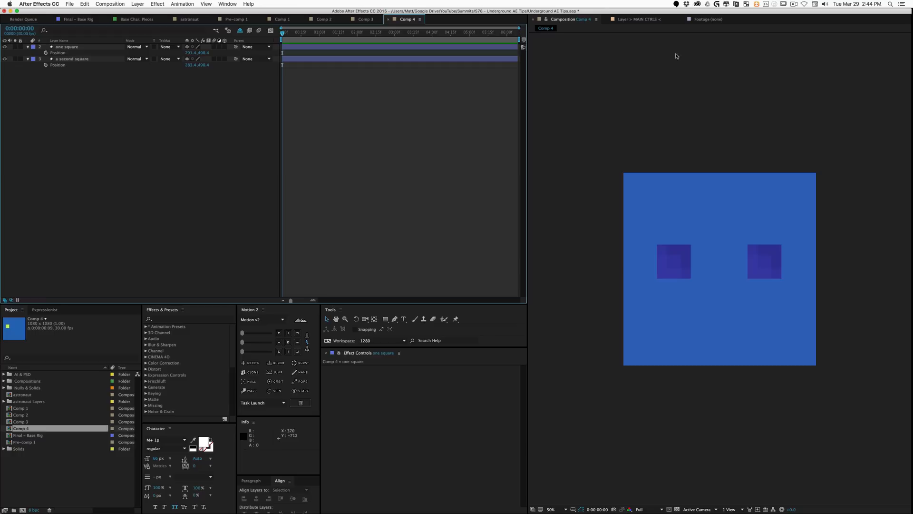
{"action": "mouse_move", "coordinate": [524, 165]}
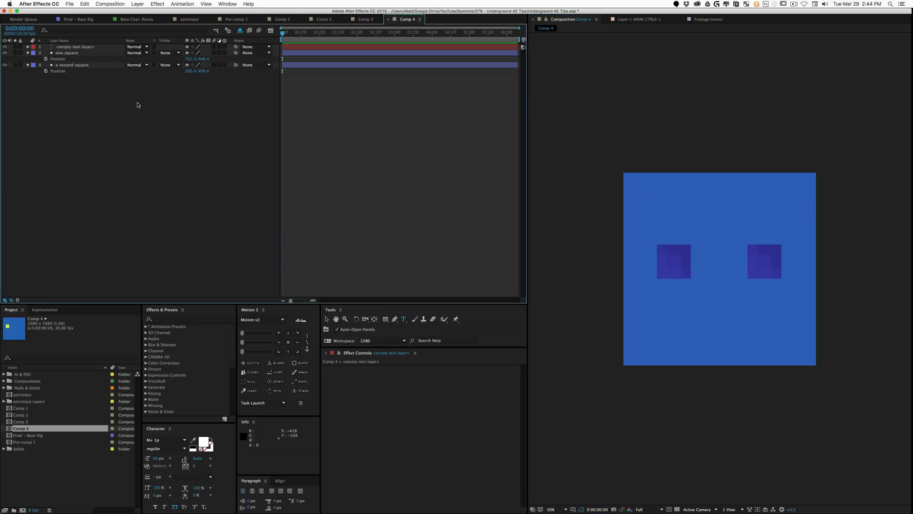
{"action": "mouse_move", "coordinate": [783, 248]}
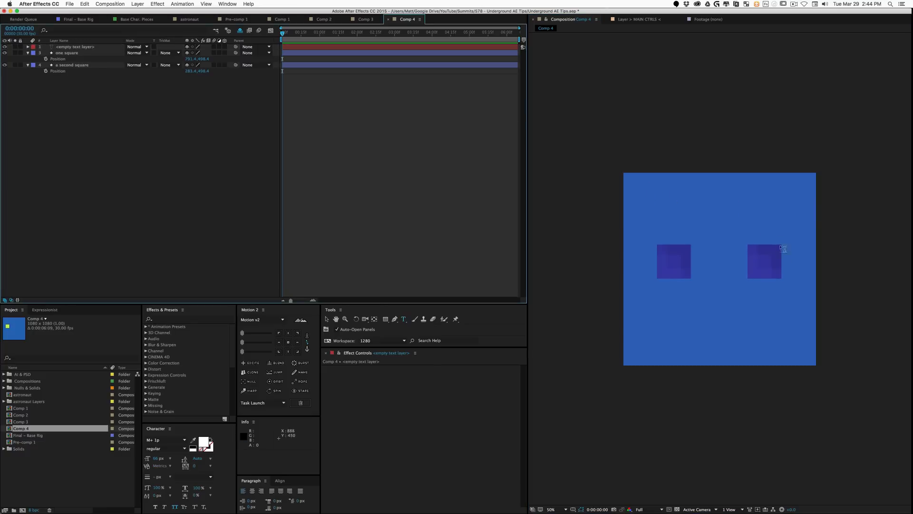
{"action": "mouse_move", "coordinate": [726, 281]}
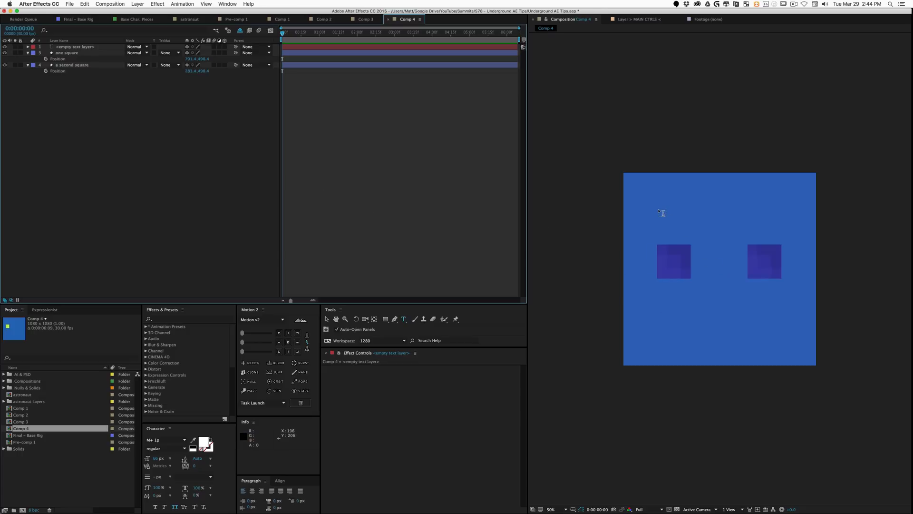
- Place an empty text layer near the top of the Comp 4 canvas with the Type tool
{"action": "left_click", "coordinate": [76, 47]}
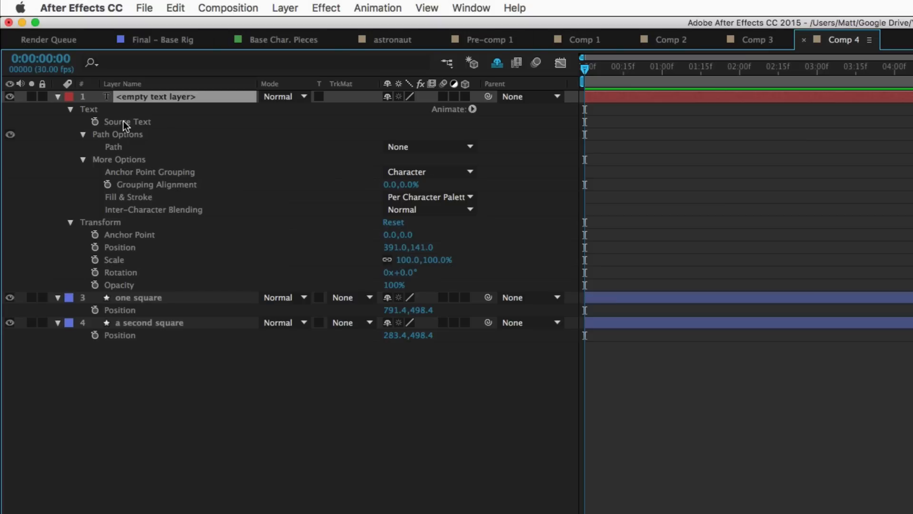
- Give Source Text an expression with pos1, pos2 from the squares' X positions returning Math.abs(pos1-pos2)
{"action": "left_click", "coordinate": [95, 121]}
{"action": "type", "text": "p"}
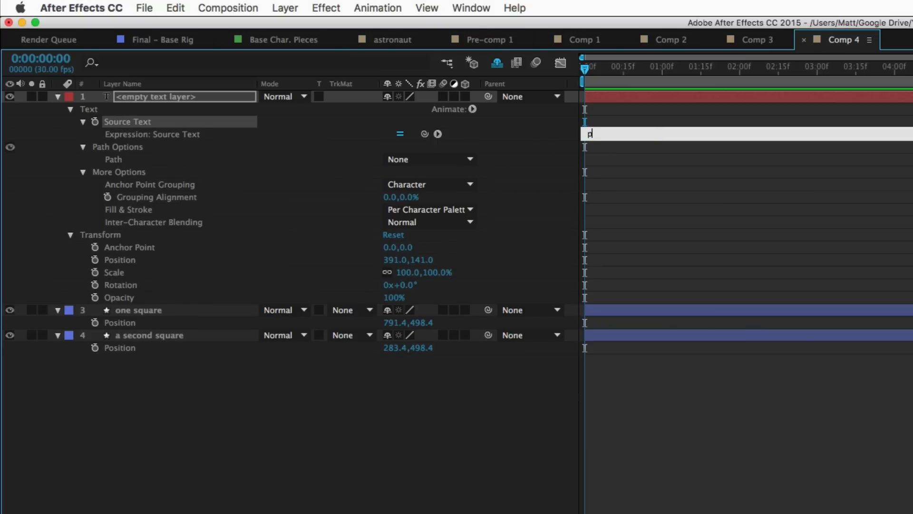
{"action": "type", "text": "os1 = thisComp.layer(\"one square\").transform.position[0];"}
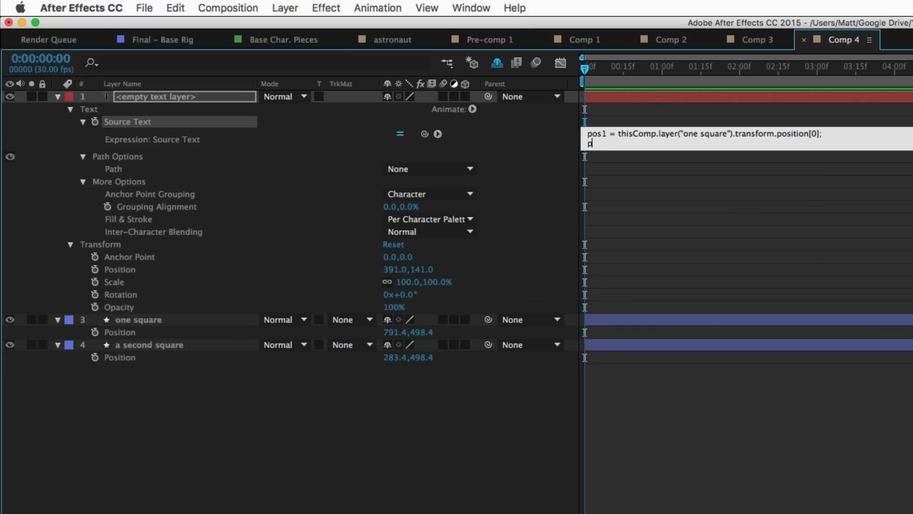
{"action": "type", "text": "pos2 ="}
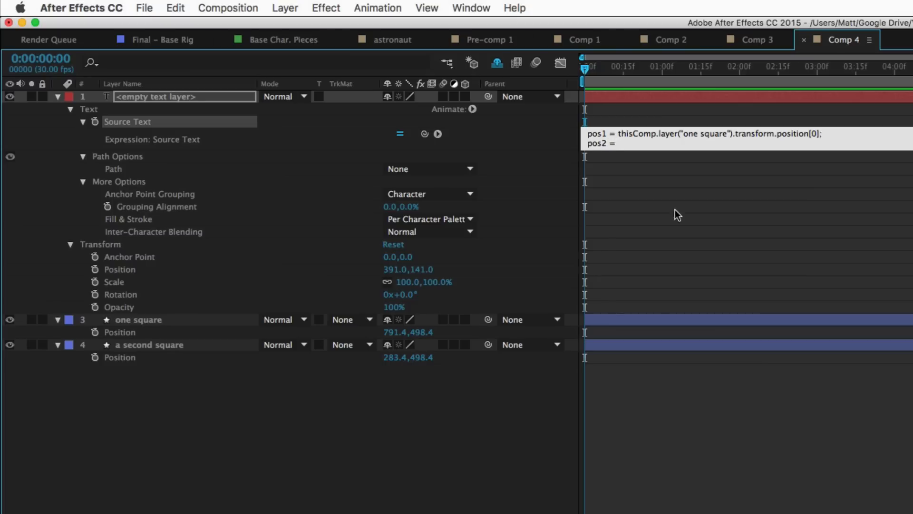
{"action": "type", "text": "thisComp.layer(\"a second square\").transform.position[0];"}
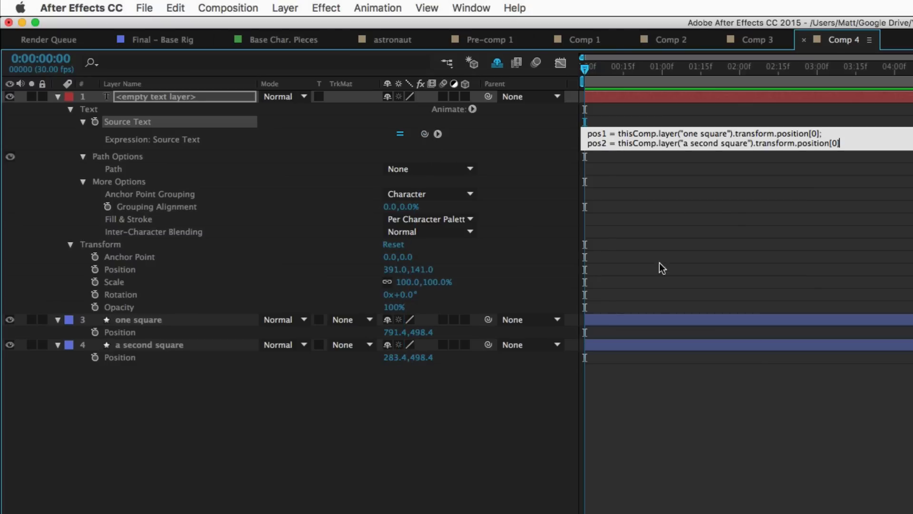
{"action": "type", "text": "Math.abs("}
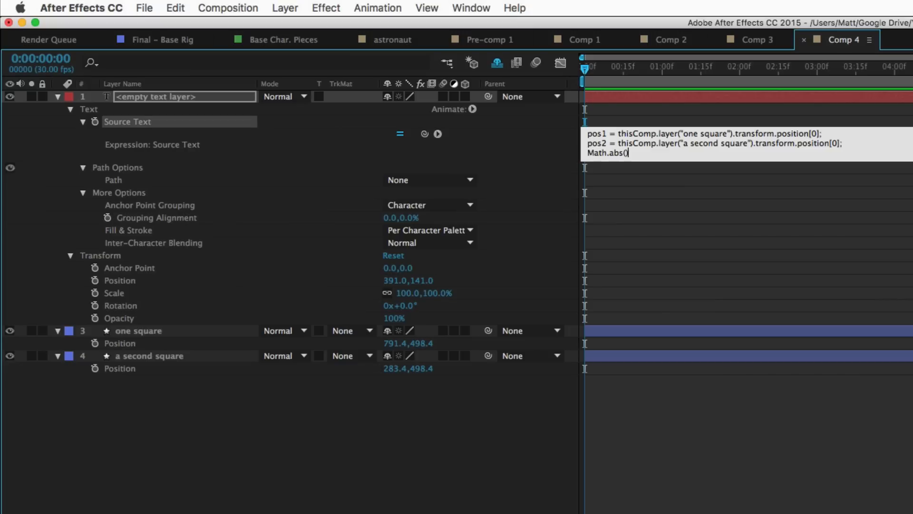
{"action": "type", "text": "pos"}
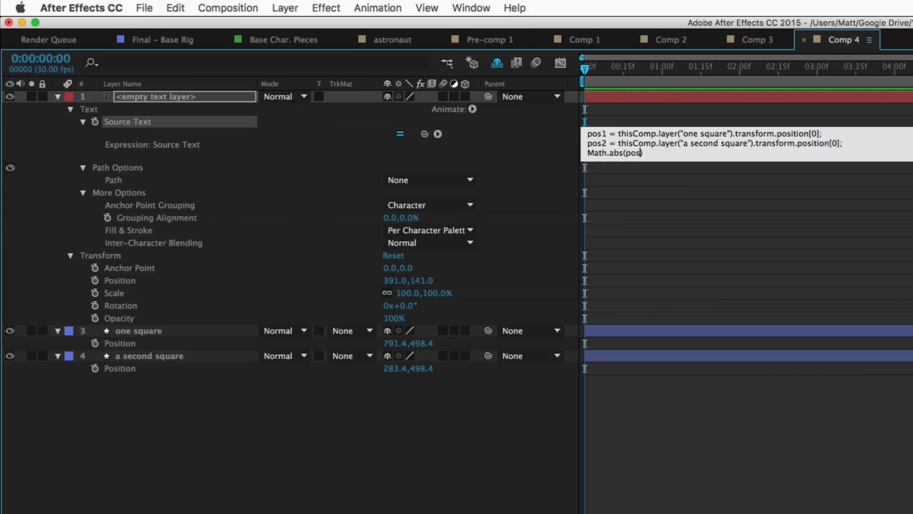
{"action": "type", "text": "1-pos2)"}
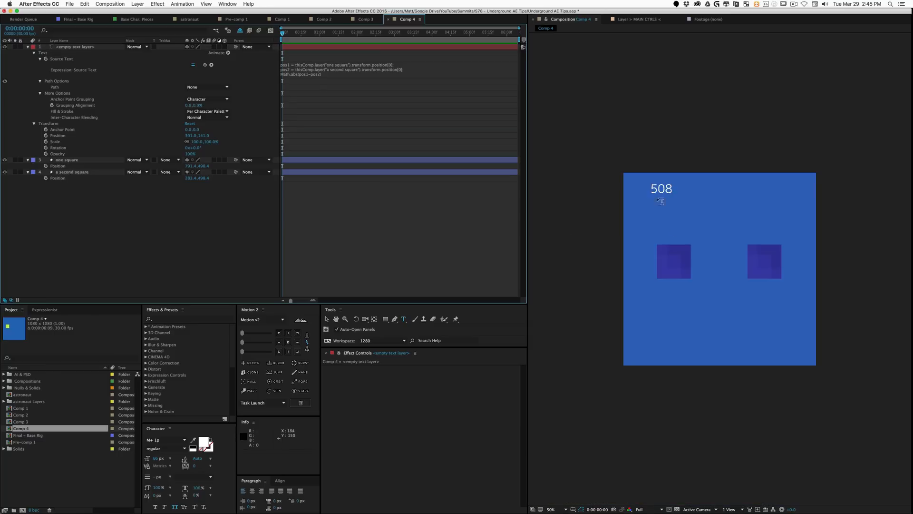
- Drag 'one square' around, nearly onto the other and back right, watching the readout update to 428
{"action": "left_click_drag", "start_coordinate": [661, 188], "coordinate": [670, 202]}
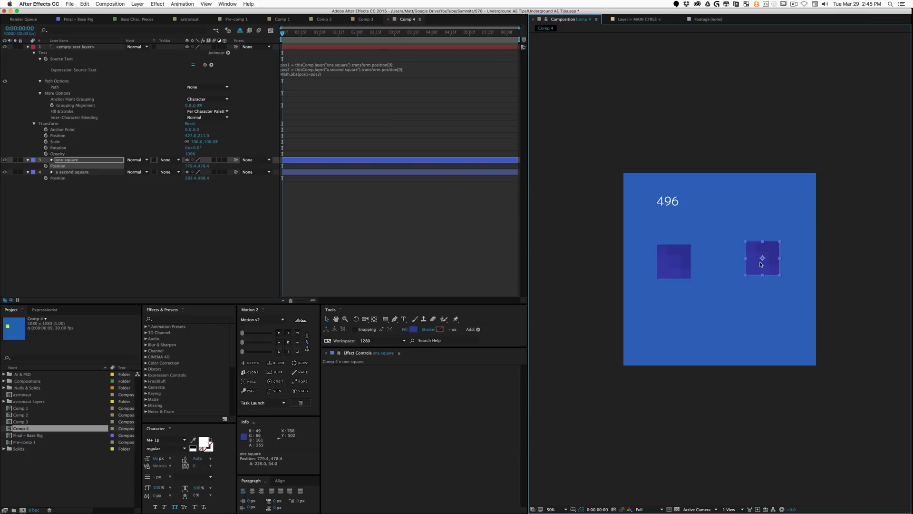
{"action": "left_click_drag", "start_coordinate": [762, 258], "coordinate": [681, 260]}
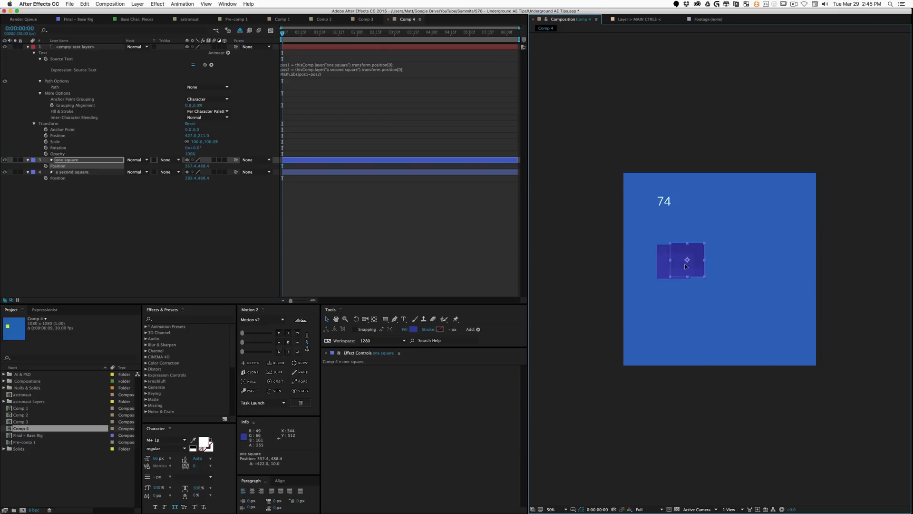
{"action": "left_click_drag", "start_coordinate": [681, 260], "coordinate": [750, 251]}
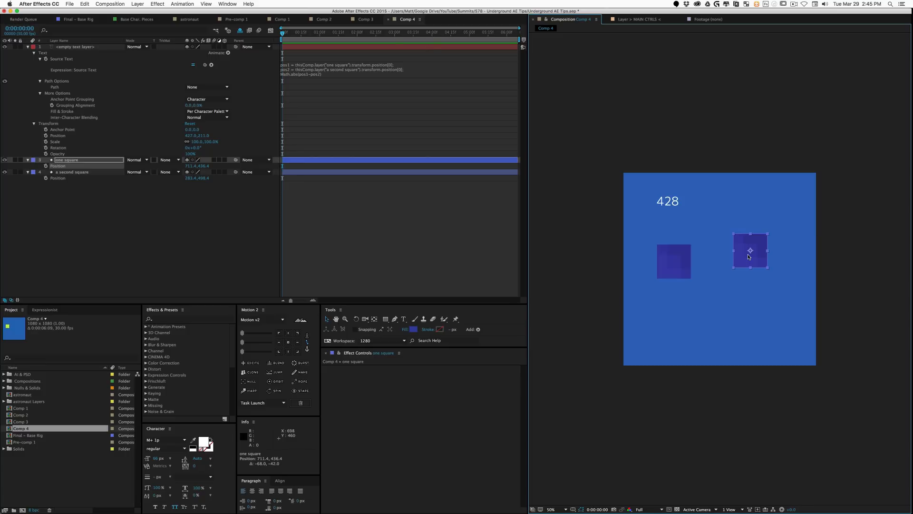
{"action": "mouse_move", "coordinate": [774, 292]}
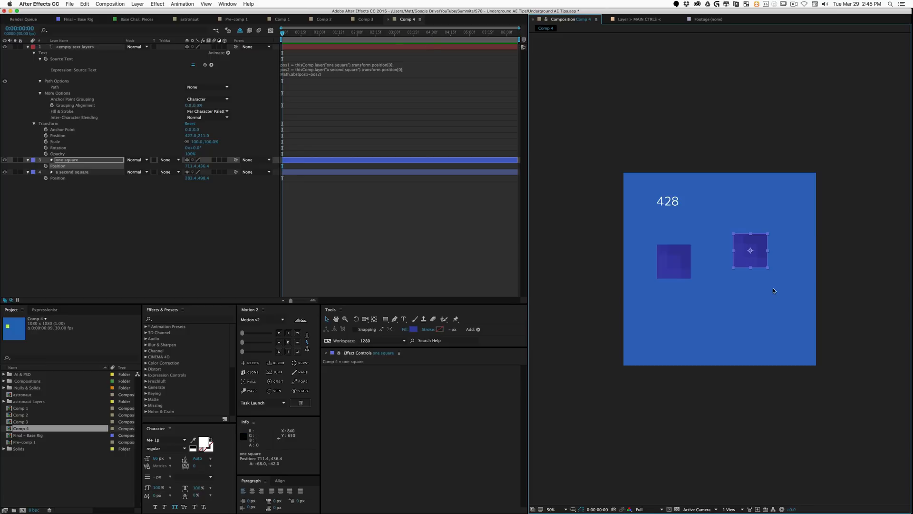